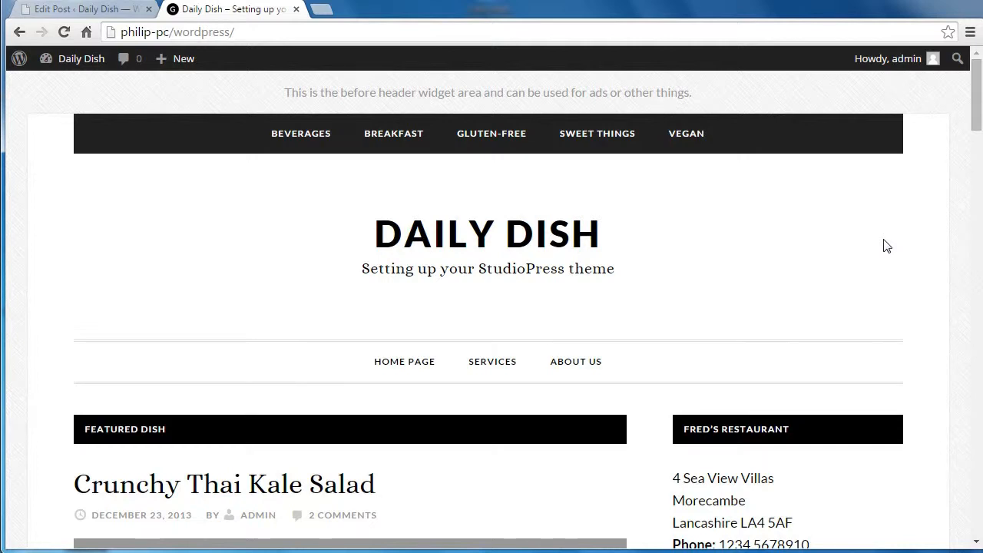
pyautogui.moveTo(521, 231)
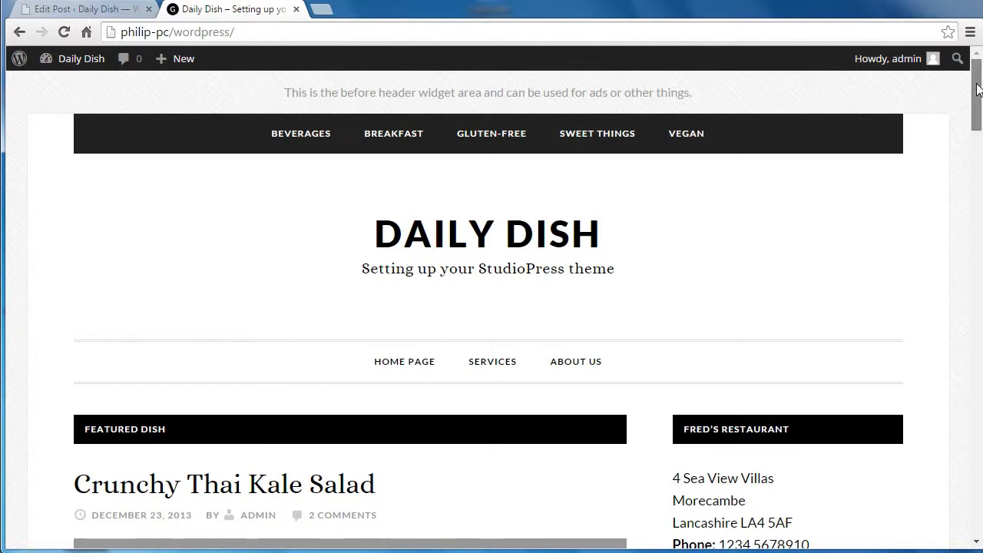
# Scroll through the open browser tabs to look over the Crunchy Thai Kale Salad post.
pyautogui.scroll(-3)
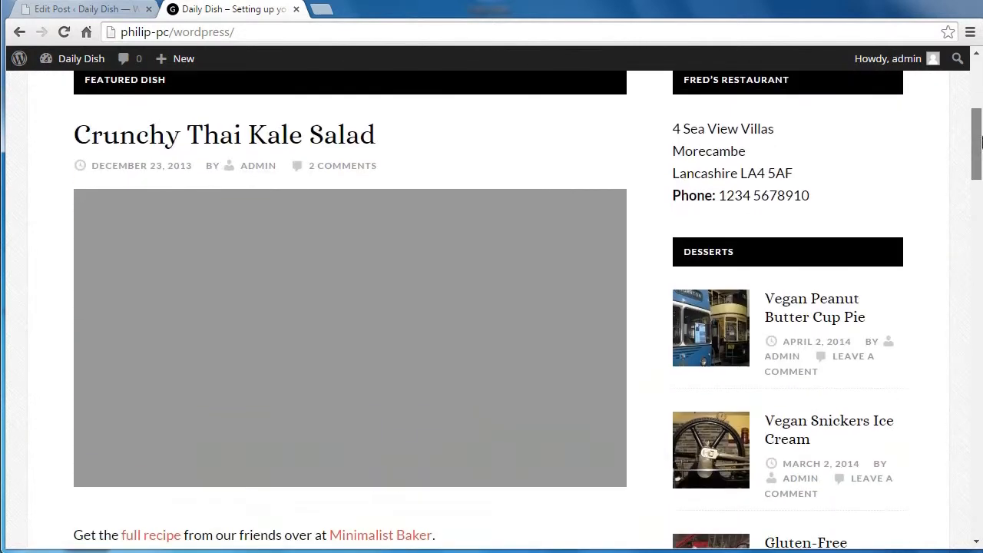
pyautogui.scroll(-3)
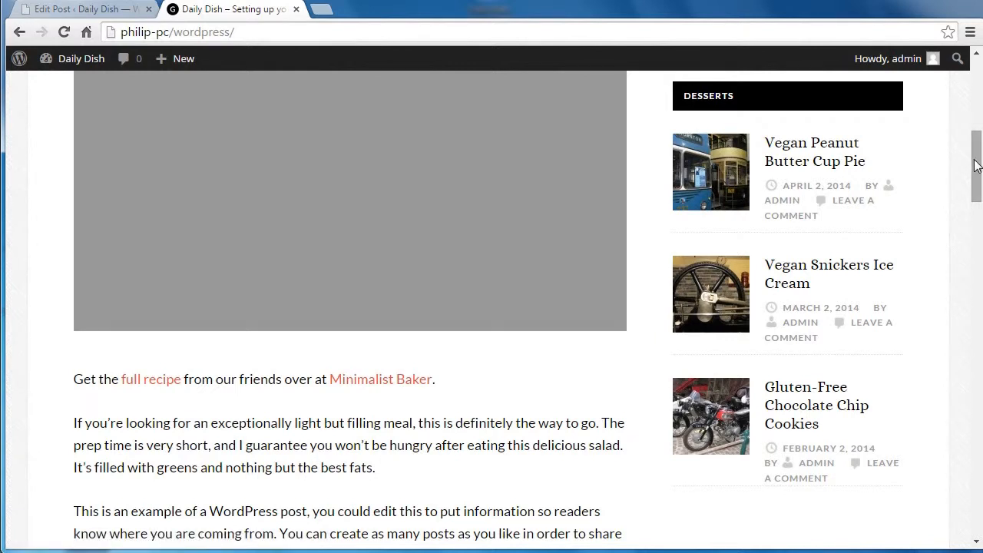
pyautogui.scroll(3)
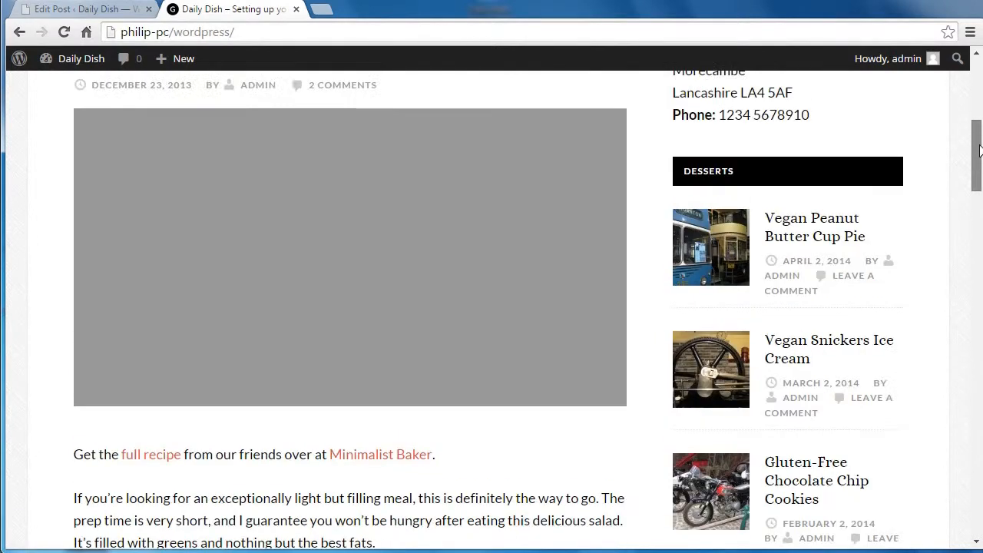
pyautogui.scroll(3)
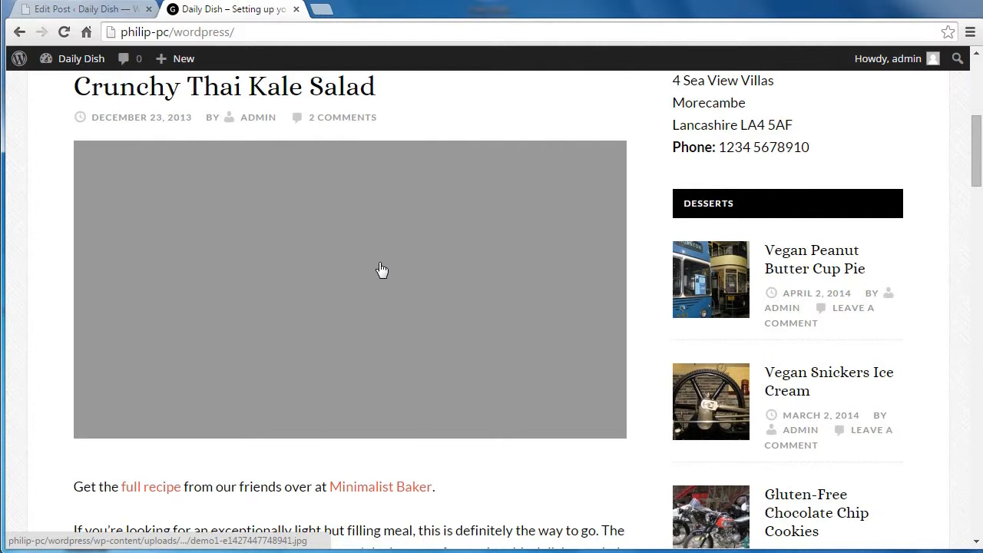
pyautogui.scroll(3)
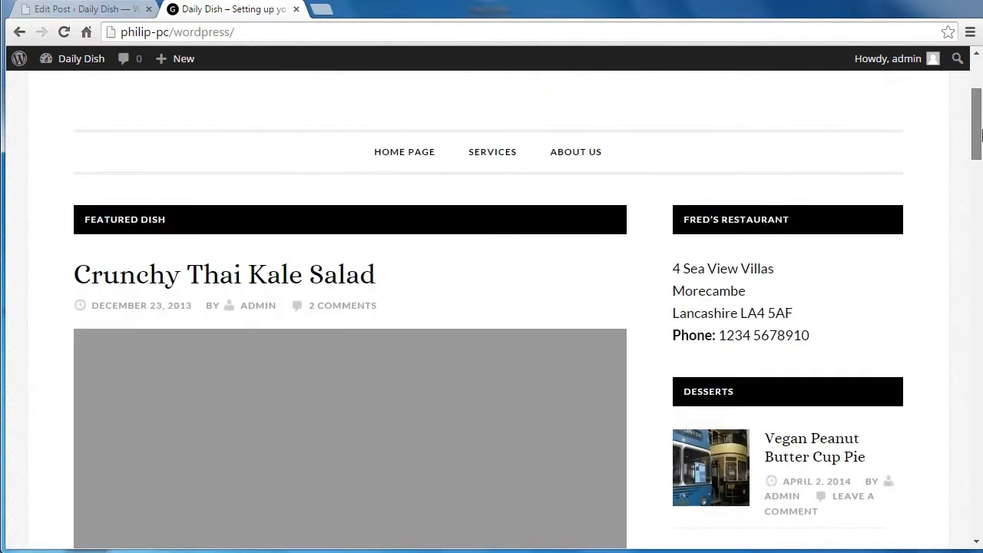
pyautogui.scroll(-3)
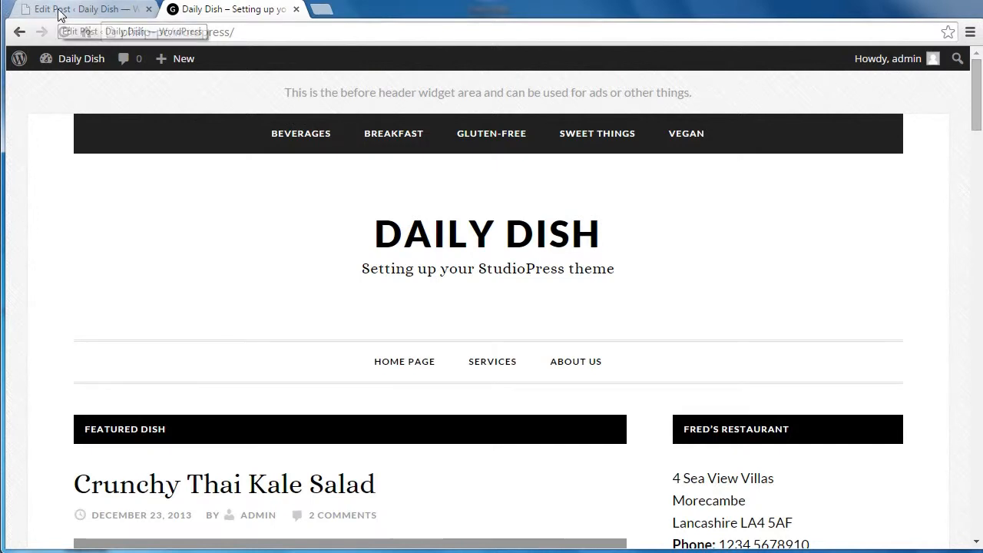
pyautogui.click(84, 9)
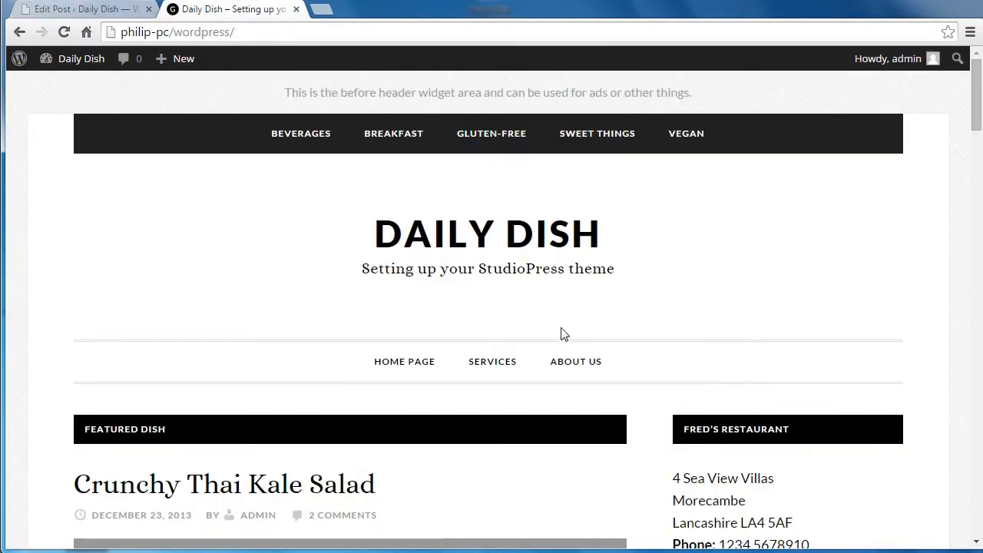
pyautogui.scroll(-3)
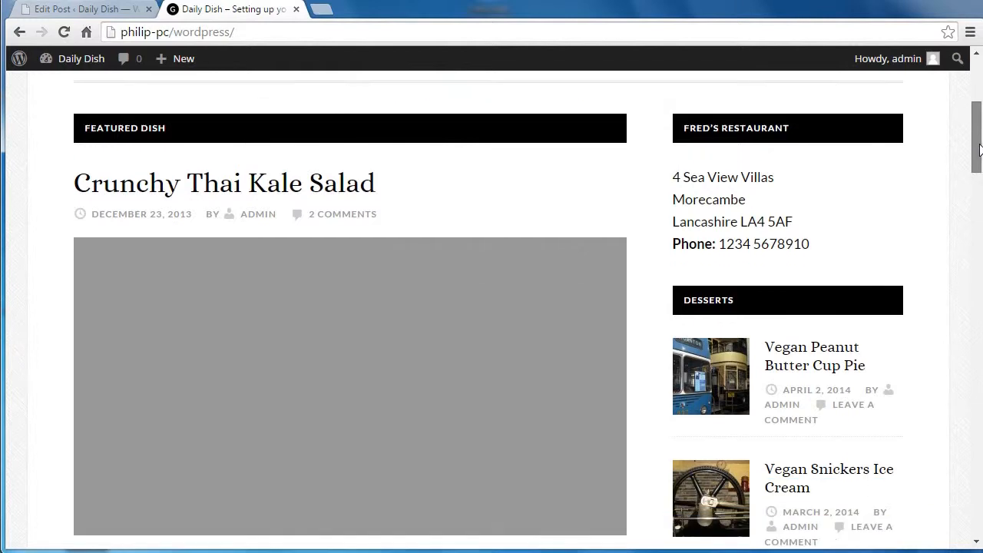
pyautogui.scroll(-3)
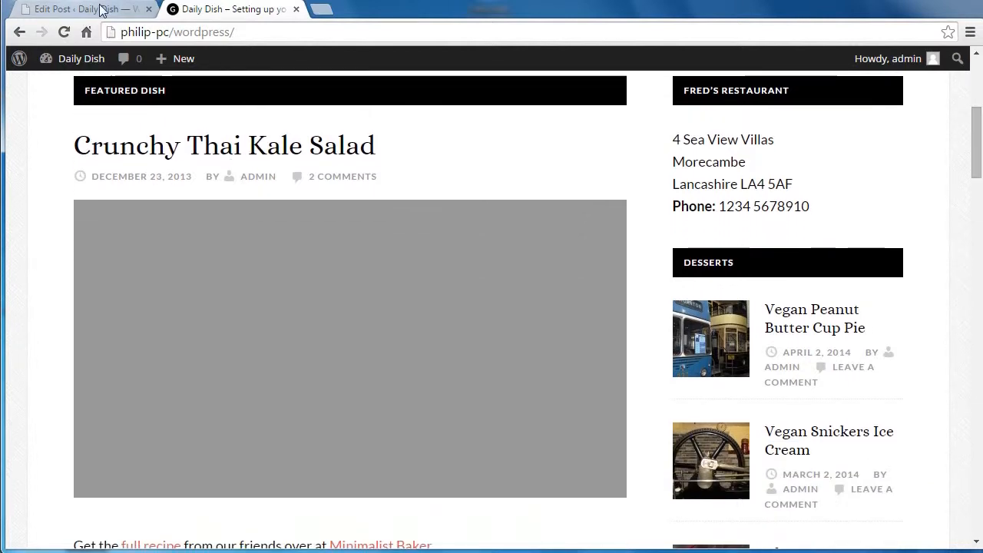
# In the post editor, delete the grey placeholder image and bring up Add Media.
pyautogui.click(76, 9)
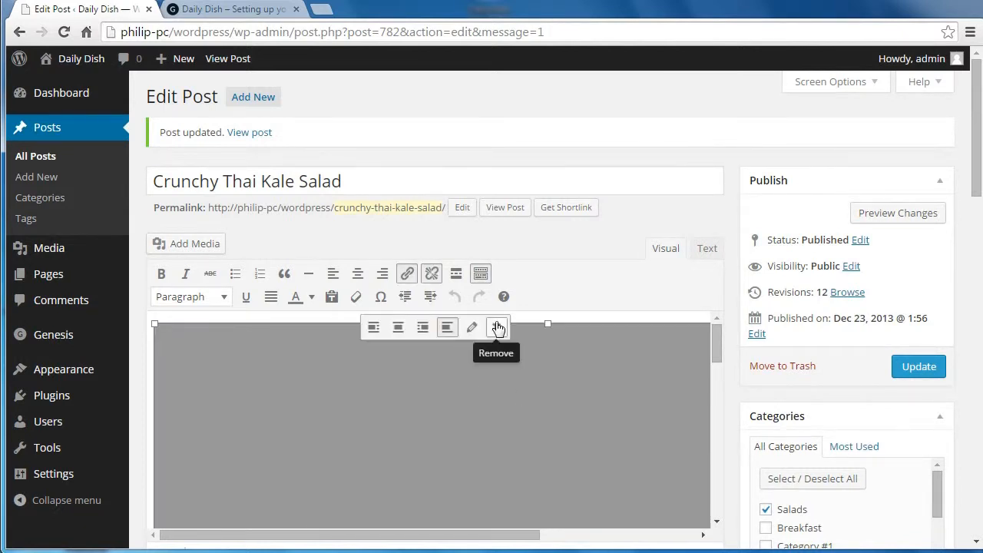
pyautogui.click(496, 326)
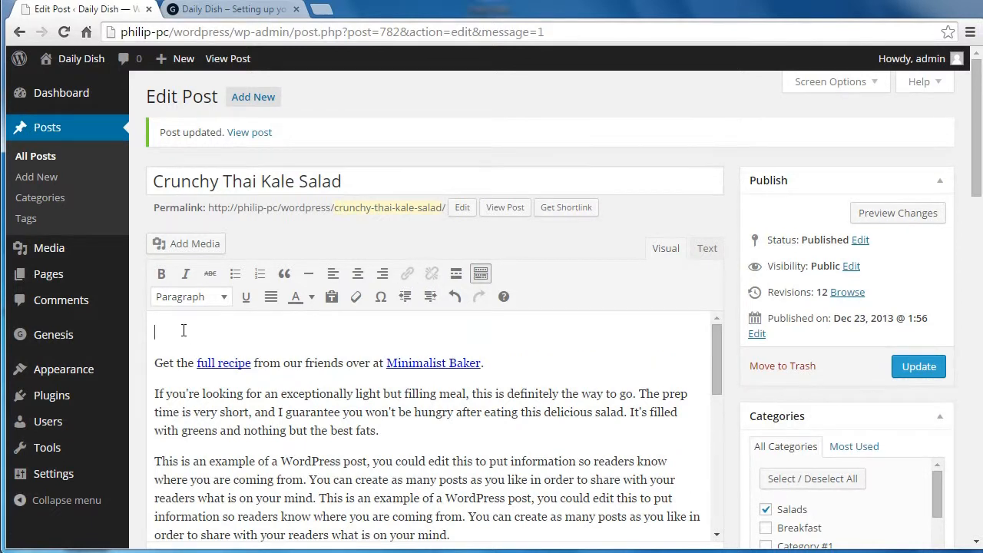
pyautogui.click(185, 244)
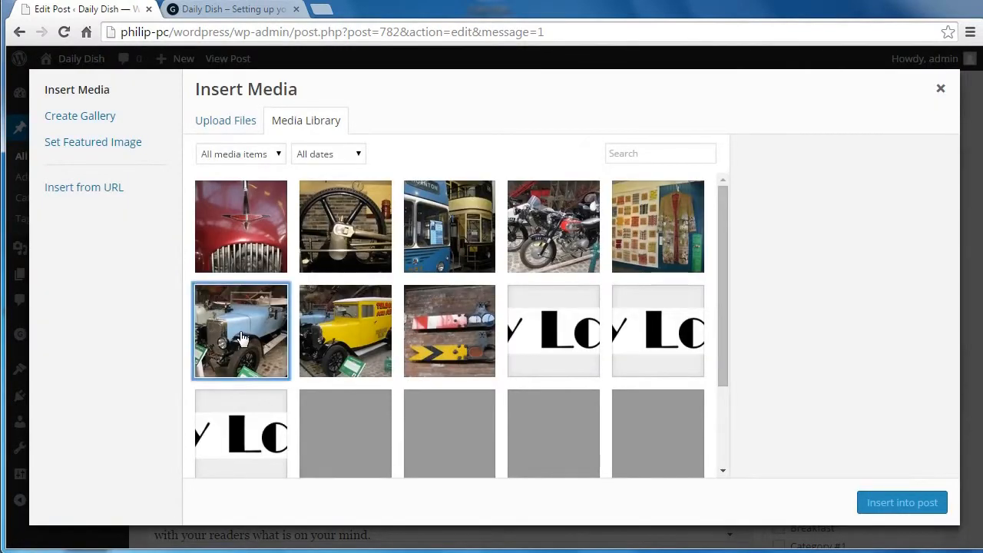
# Insert blue-car.jpg from the Media Library into the kale salad post body.
pyautogui.click(240, 330)
pyautogui.write('Blue Car')
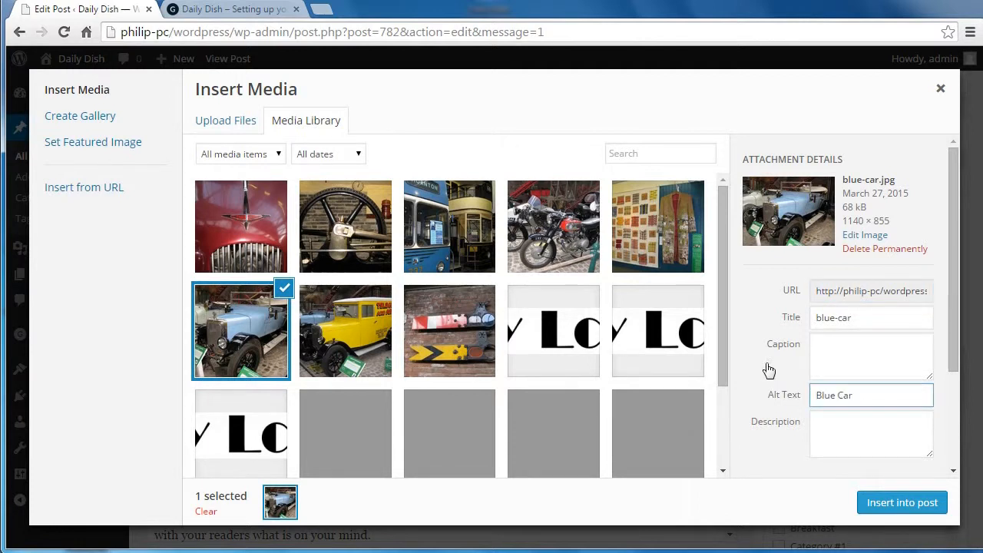
pyautogui.moveTo(913, 502)
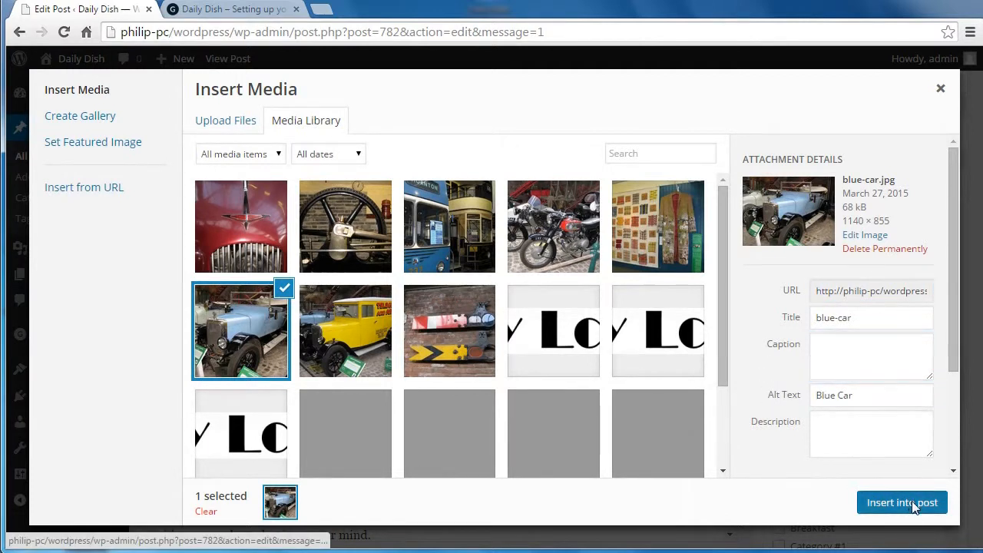
pyautogui.click(901, 502)
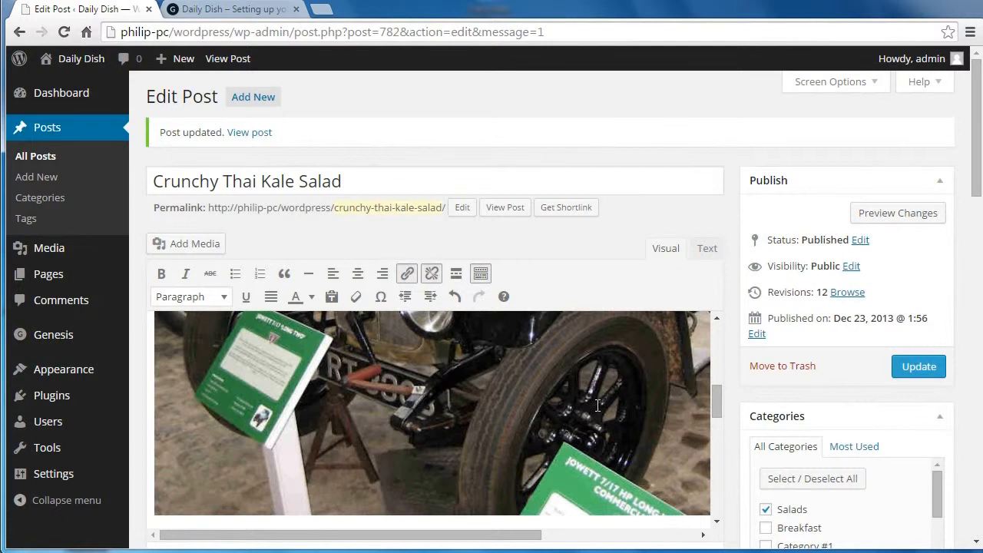
pyautogui.moveTo(918, 367)
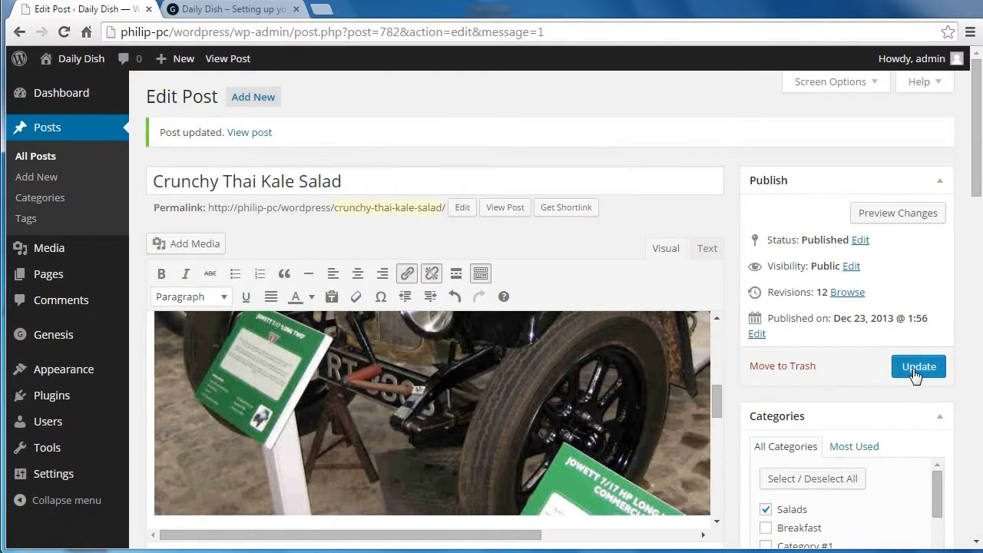
# Update the kale salad post with its blue-car photo and return to the Daily Dish front page.
pyautogui.click(918, 367)
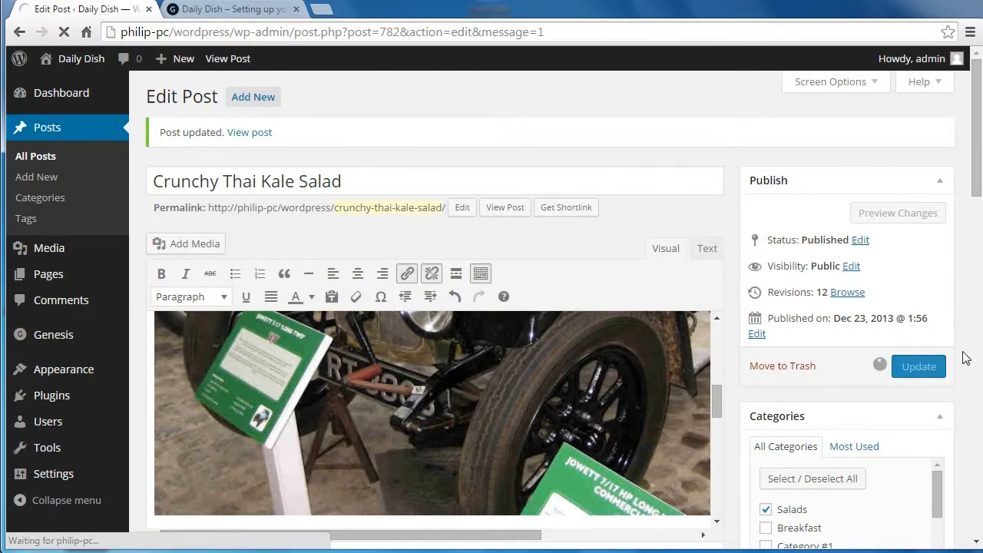
pyautogui.click(918, 366)
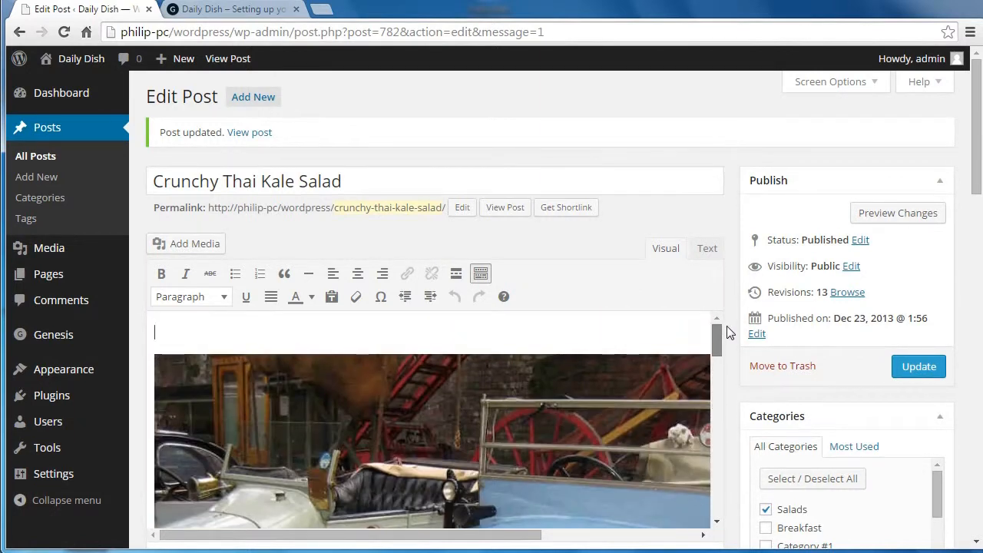
pyautogui.scroll(-3)
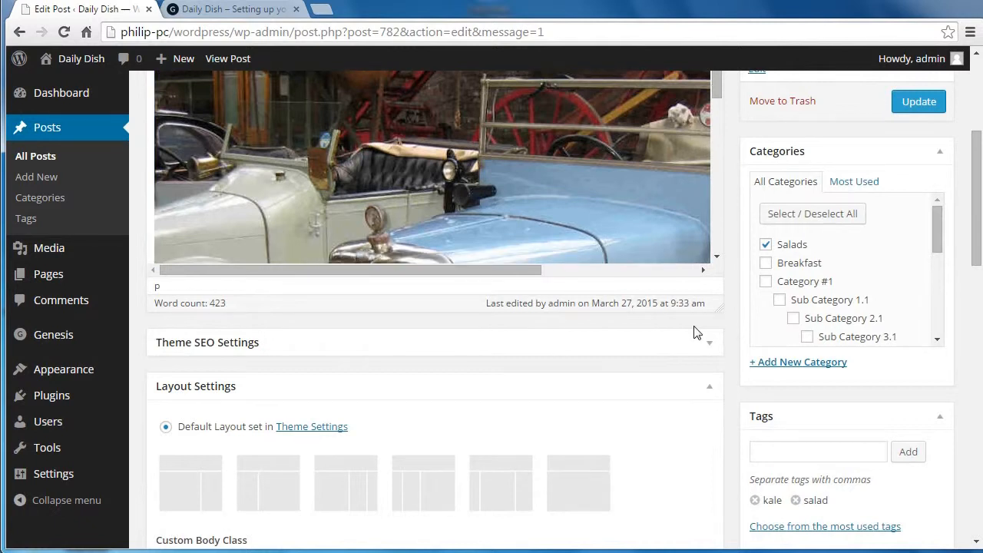
pyautogui.click(918, 101)
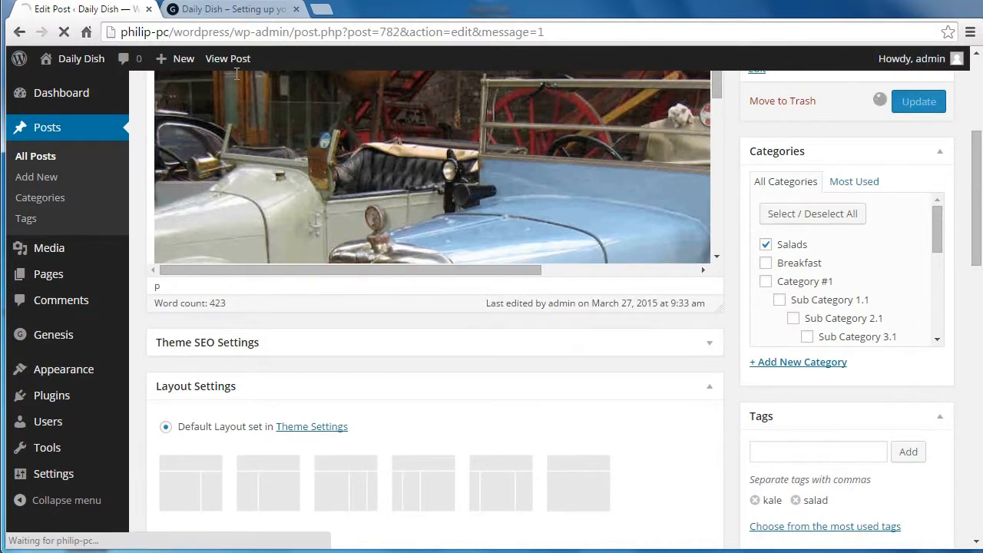
pyautogui.click(230, 8)
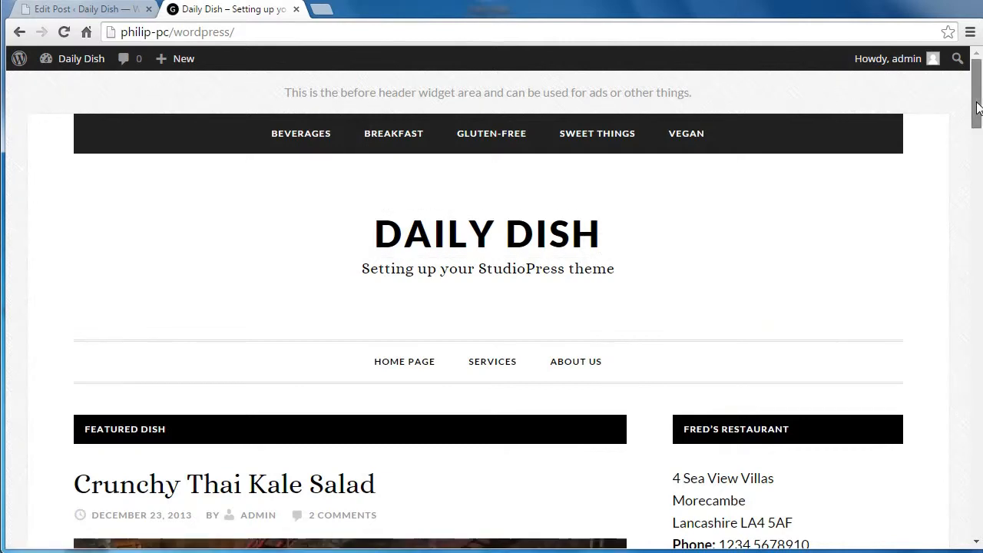
pyautogui.scroll(-3)
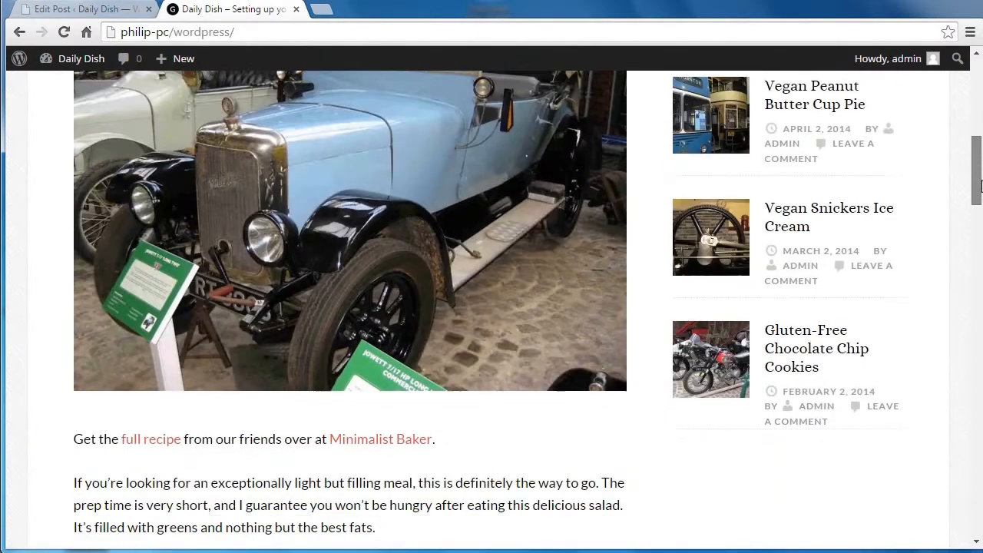
pyautogui.scroll(-3)
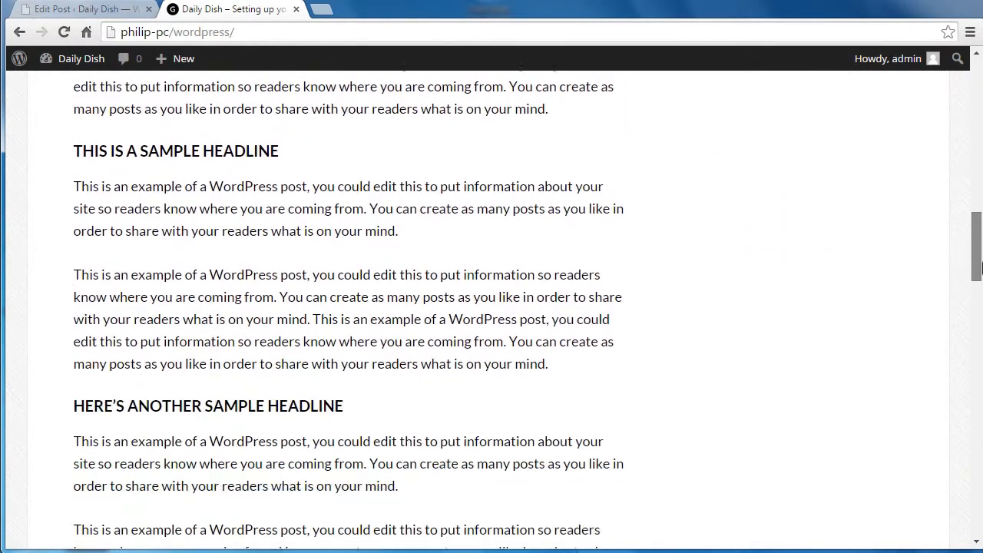
pyautogui.scroll(-3)
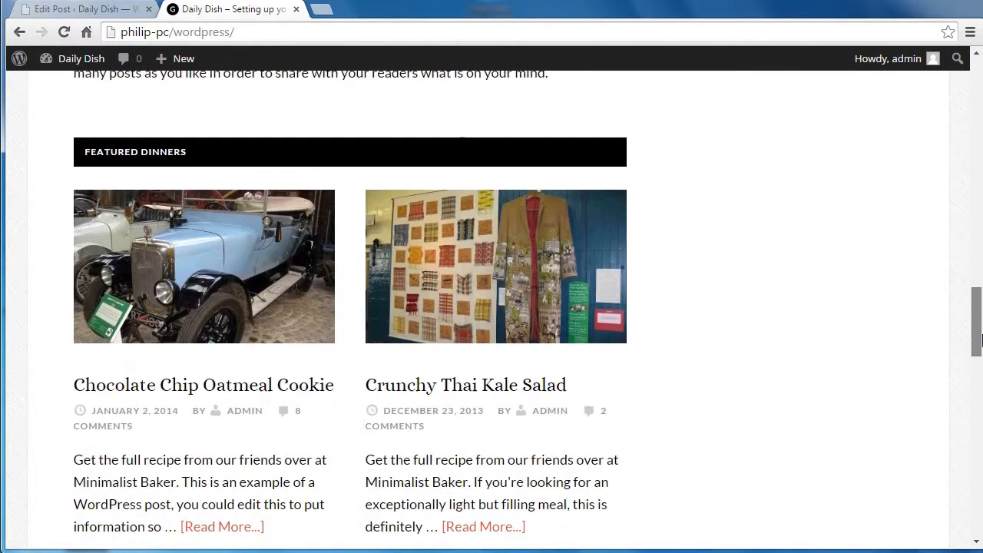
pyautogui.scroll(-3)
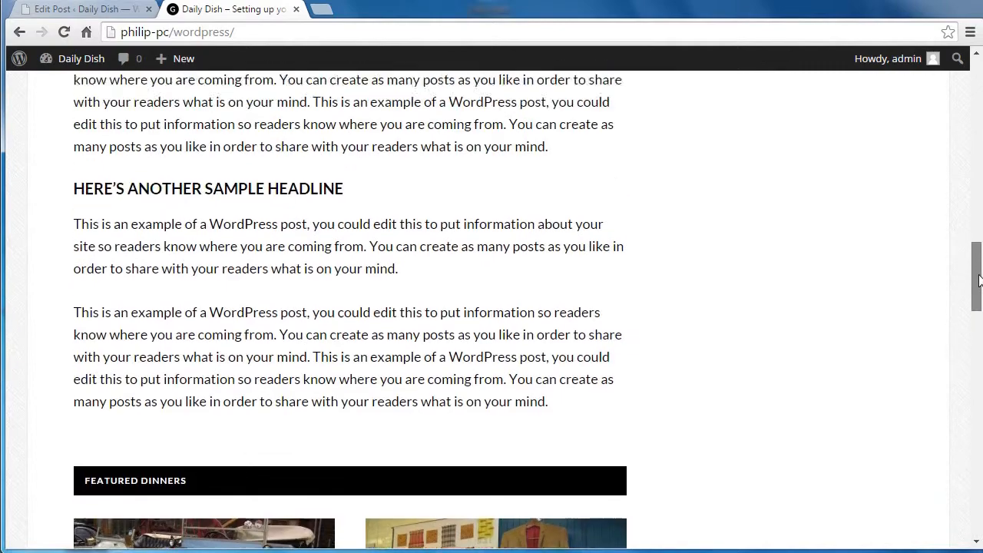
pyautogui.scroll(-3)
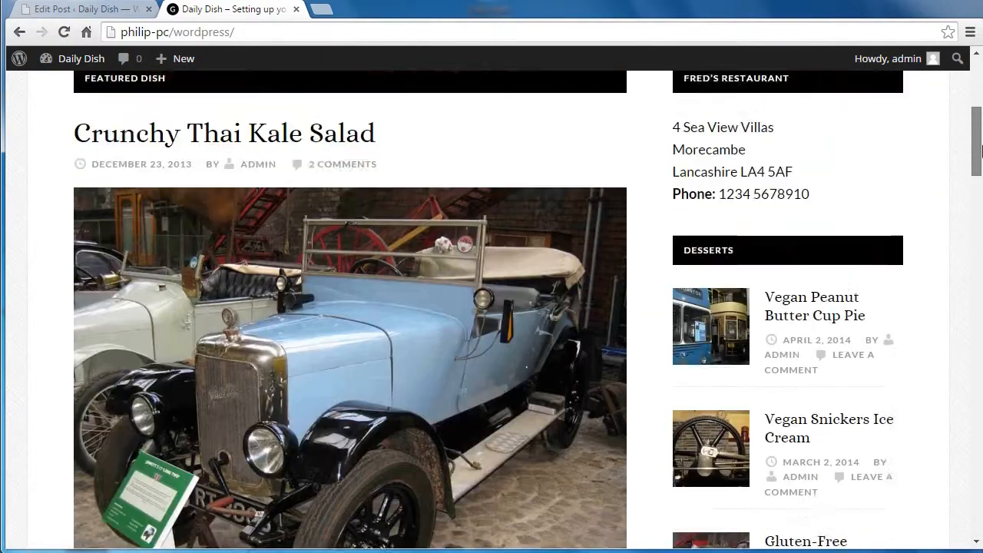
pyautogui.scroll(3)
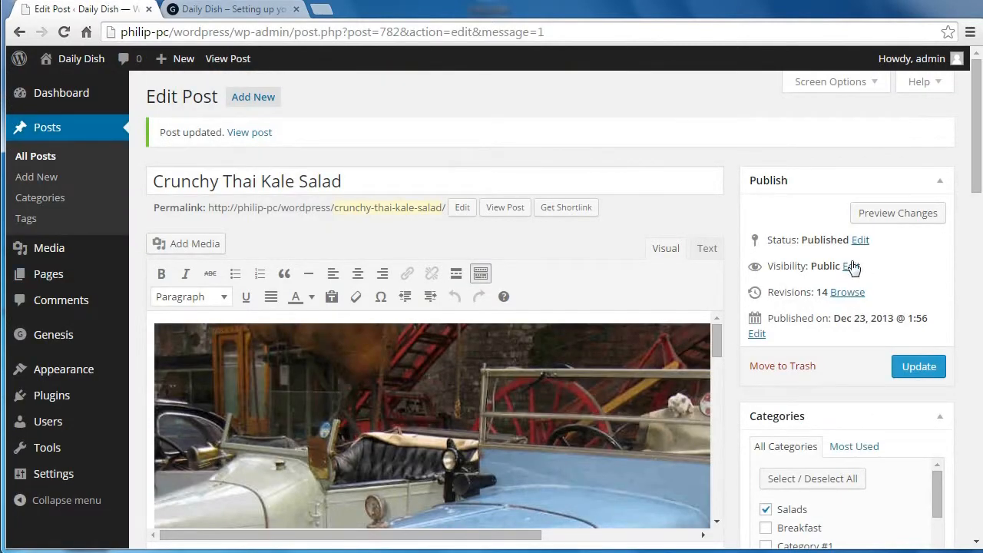
# Place a Read More break right after the intro paragraph ending in the best fats.
pyautogui.scroll(-3)
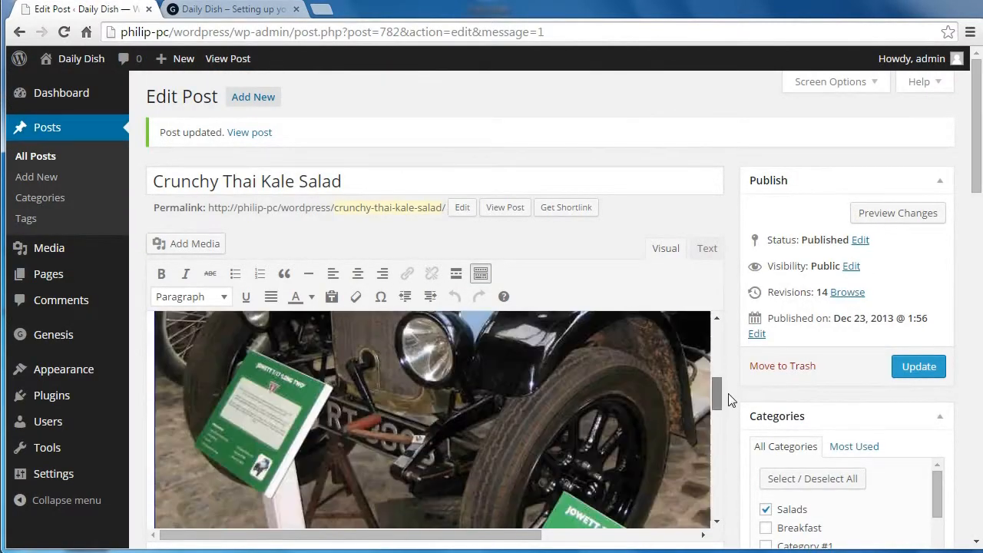
pyautogui.scroll(-3)
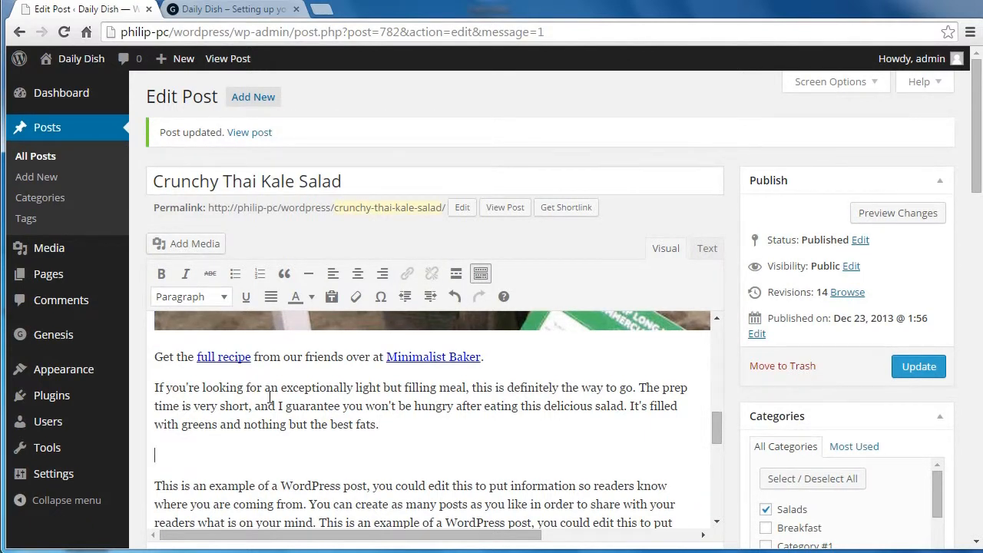
pyautogui.moveTo(456, 273)
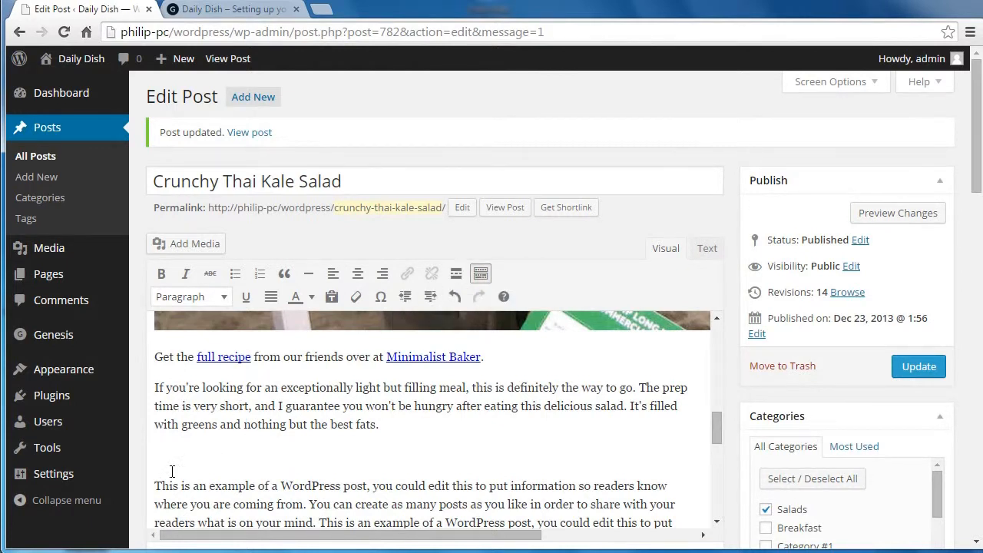
pyautogui.click(456, 273)
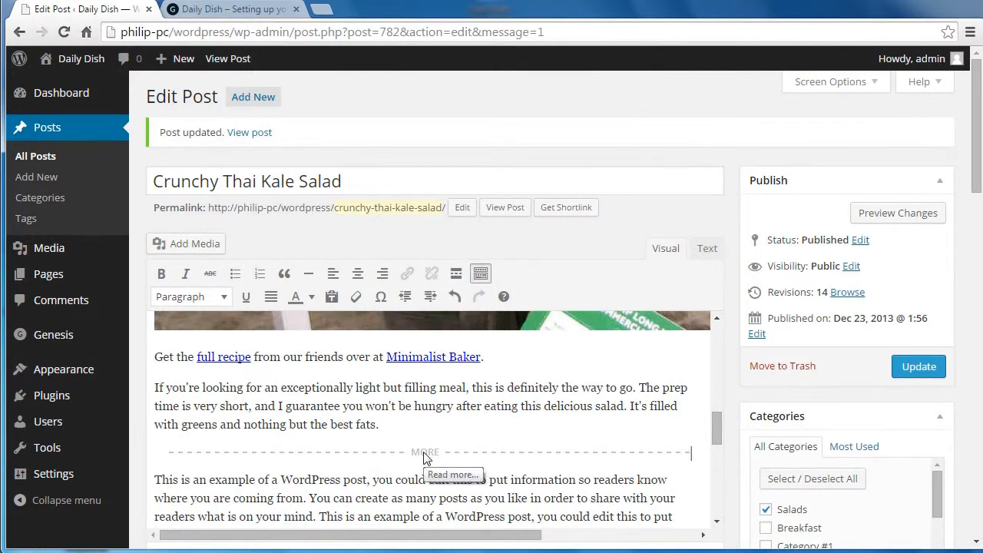
pyautogui.click(918, 366)
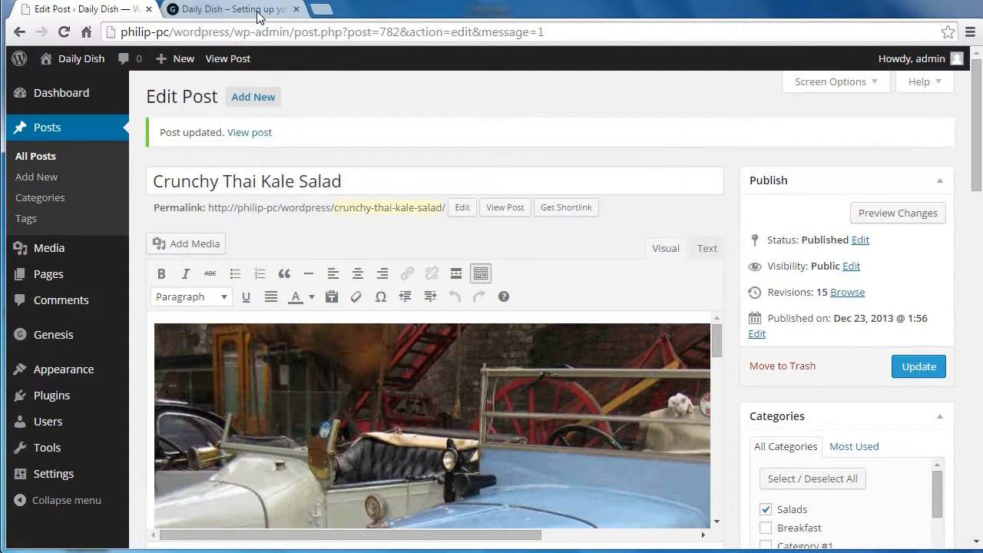
pyautogui.click(230, 9)
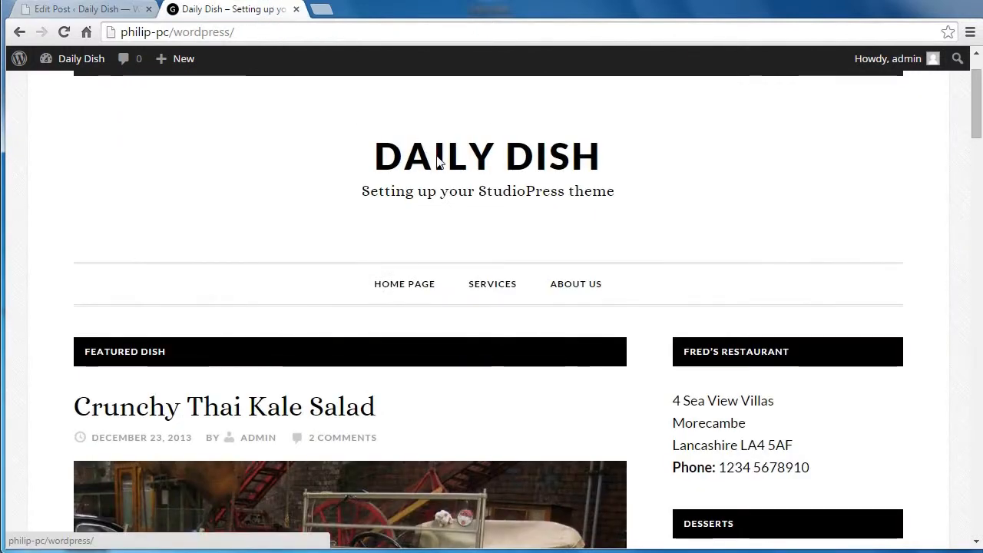
pyautogui.scroll(3)
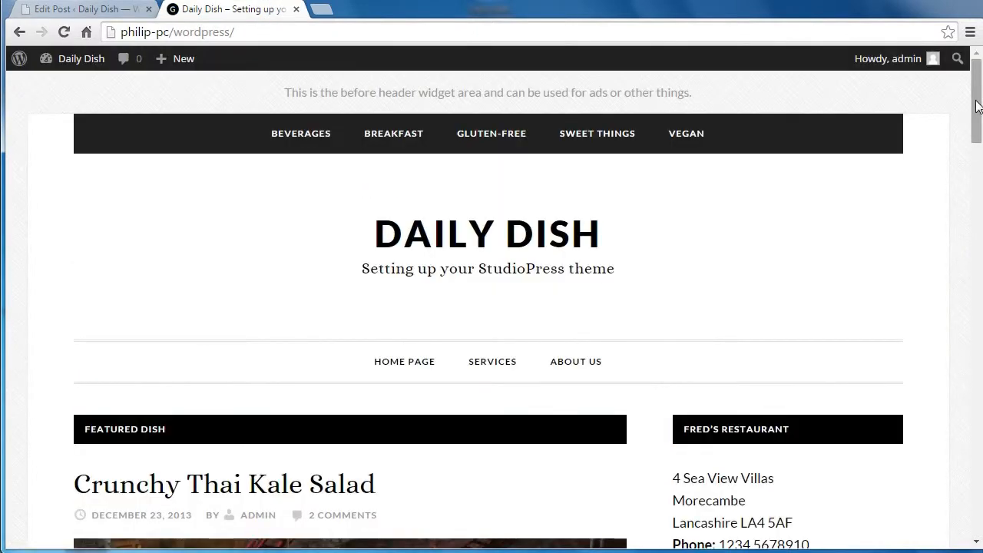
pyautogui.scroll(-3)
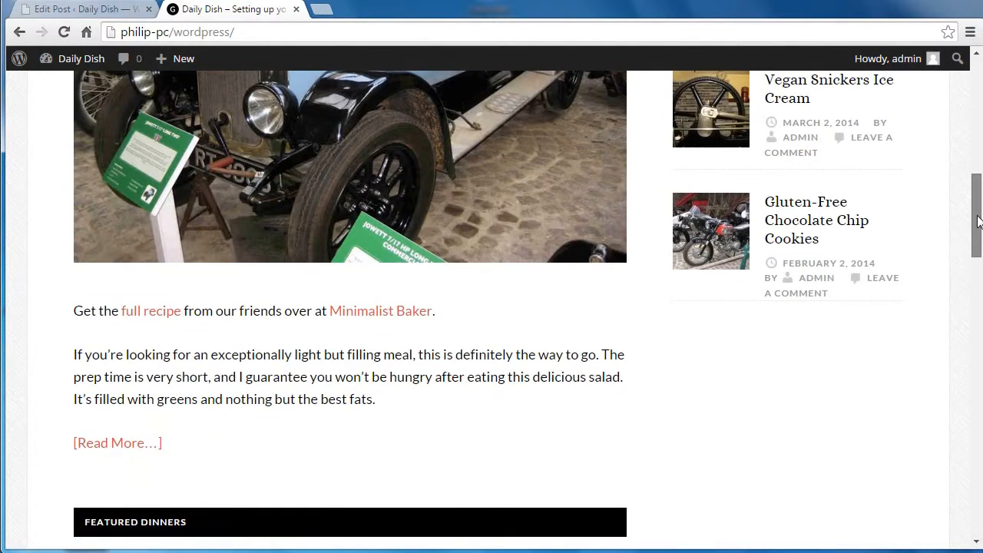
pyautogui.moveTo(168, 438)
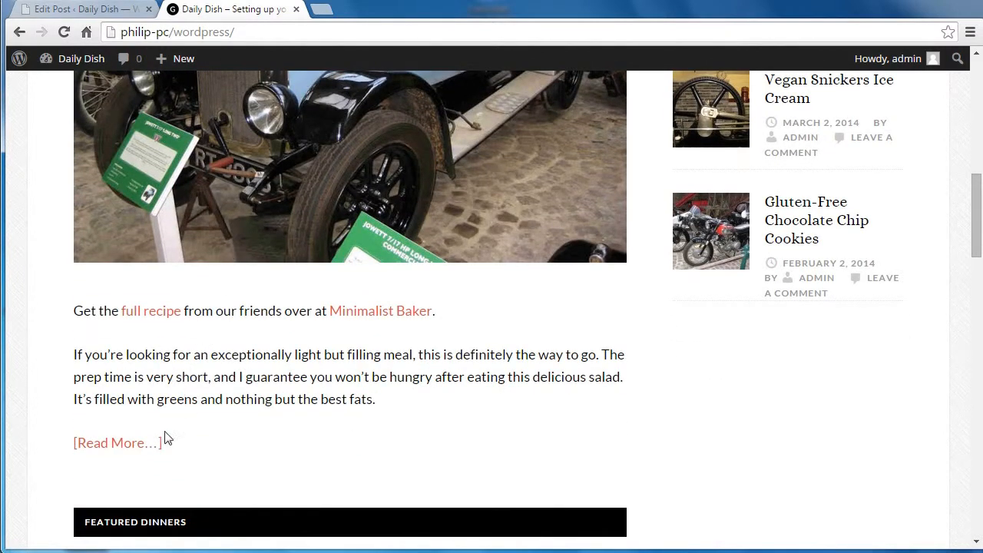
pyautogui.moveTo(873, 187)
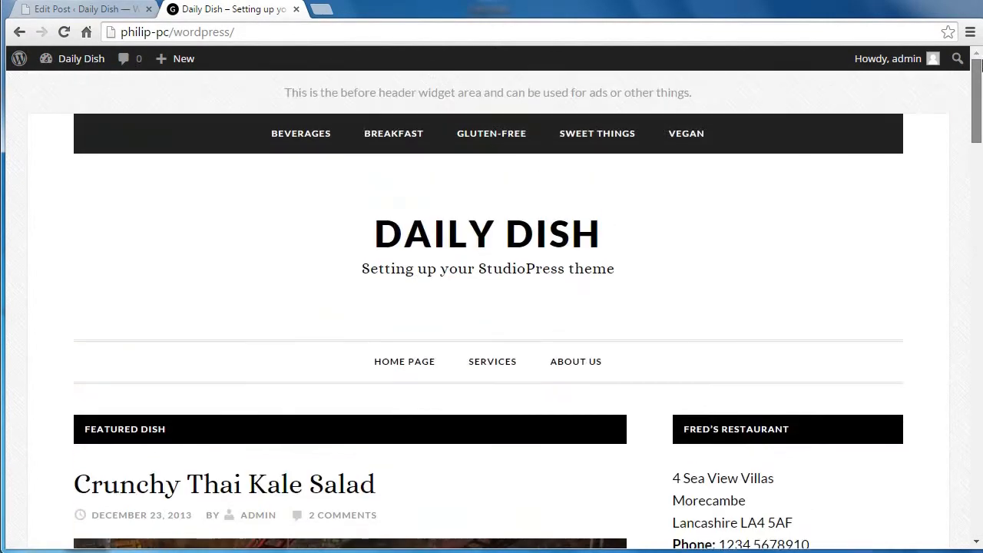
pyautogui.click(77, 8)
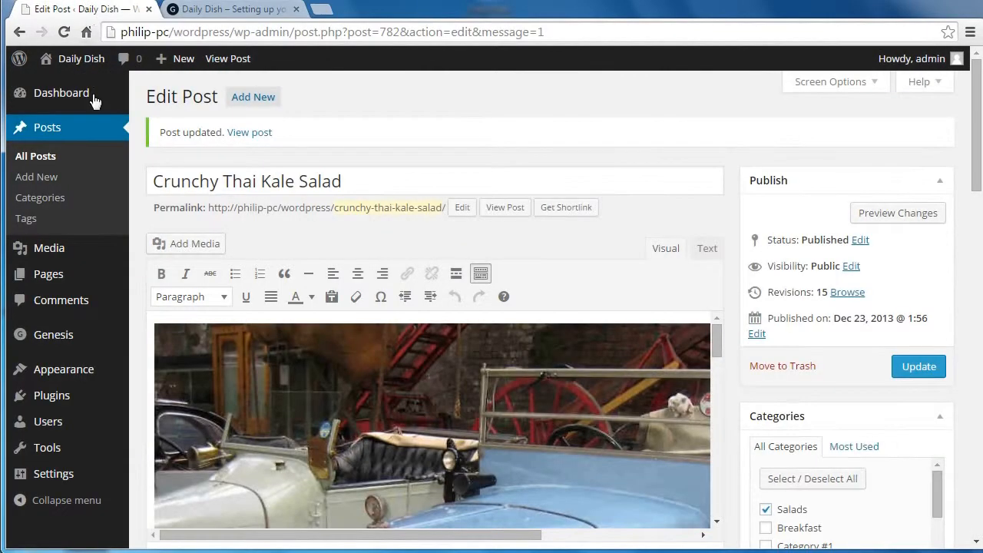
pyautogui.moveTo(63, 369)
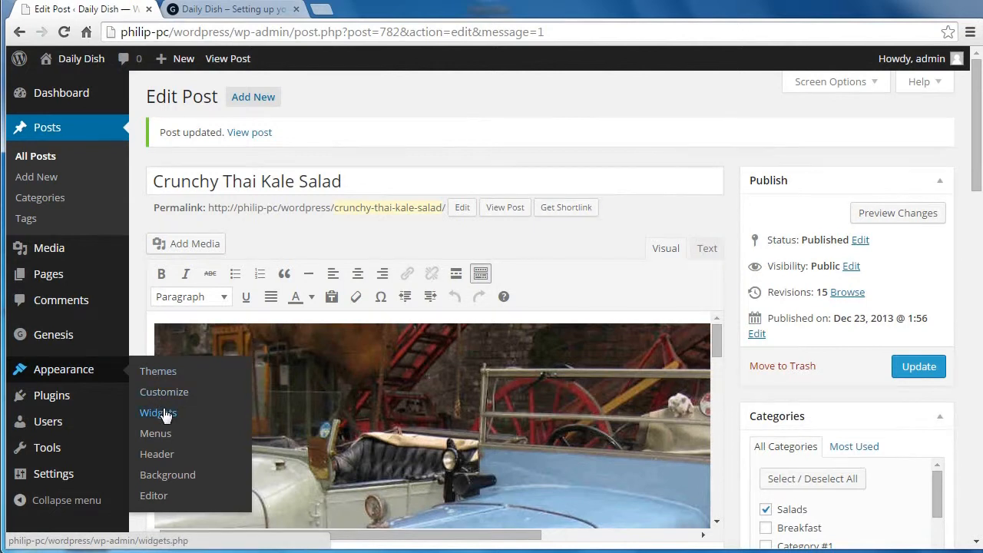
# Open Appearance > Widgets and expand the Genesis - Featured Posts widget under Home - Top.
pyautogui.click(158, 412)
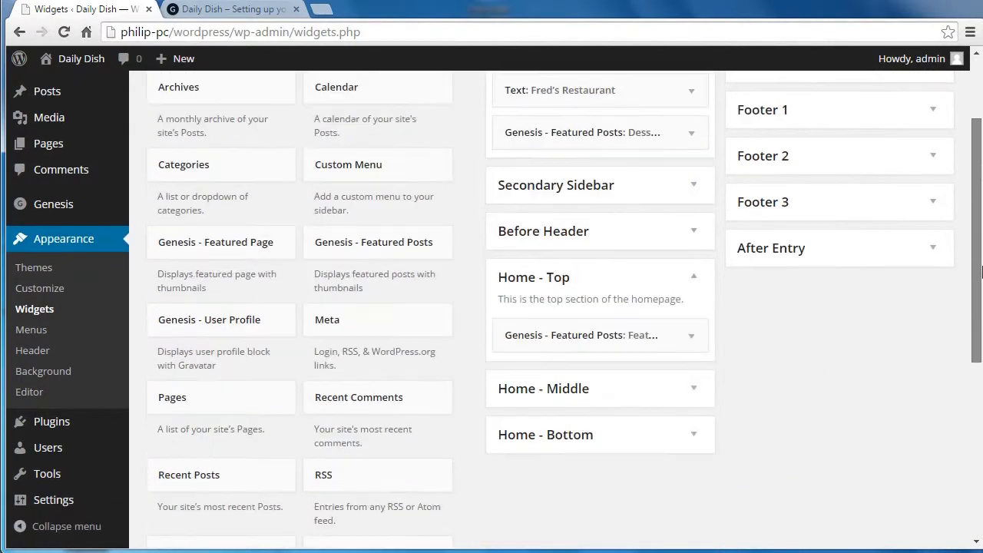
pyautogui.scroll(-3)
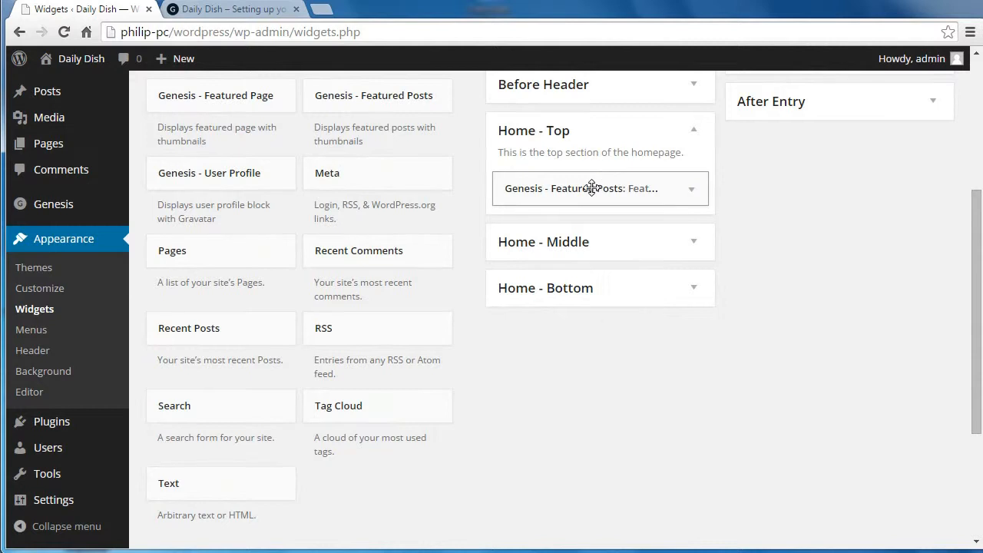
pyautogui.click(599, 188)
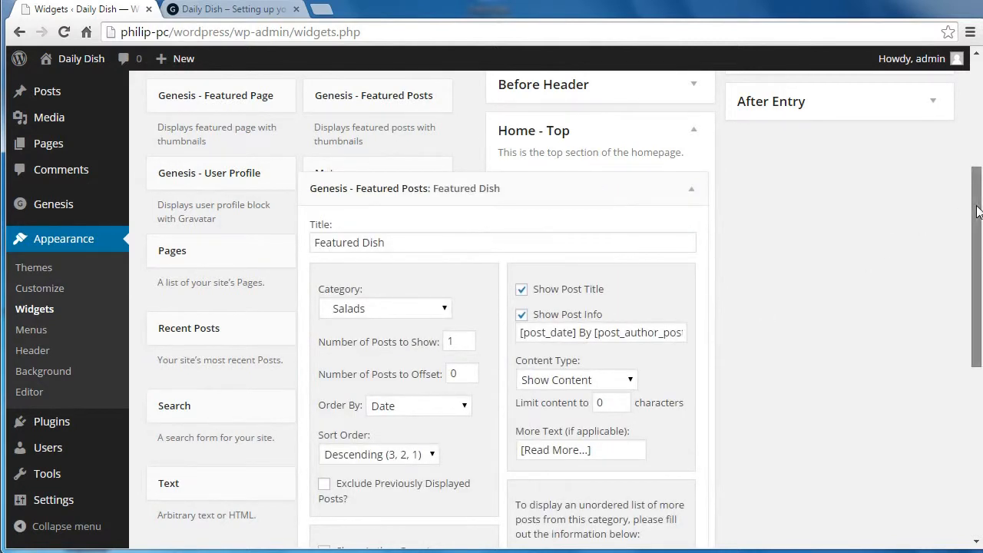
# Review the Featured Dish widget's Show Content and More Text settings, then collapse it unchanged.
pyautogui.scroll(-3)
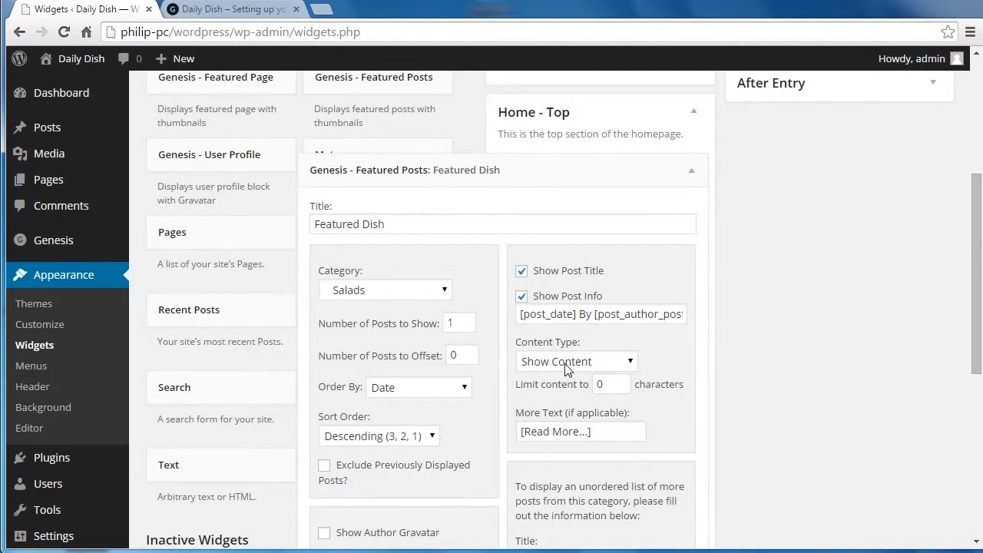
pyautogui.moveTo(474, 186)
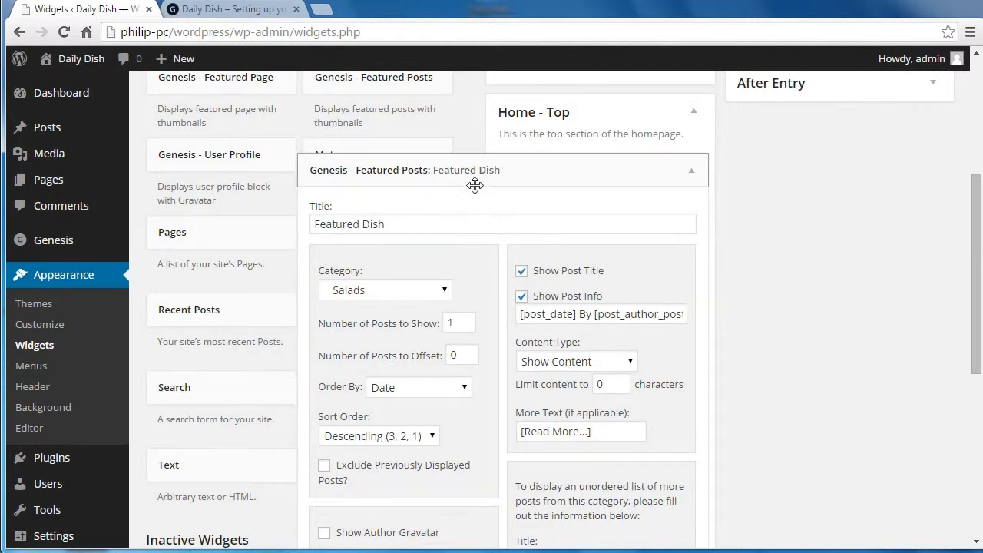
pyautogui.moveTo(421, 180)
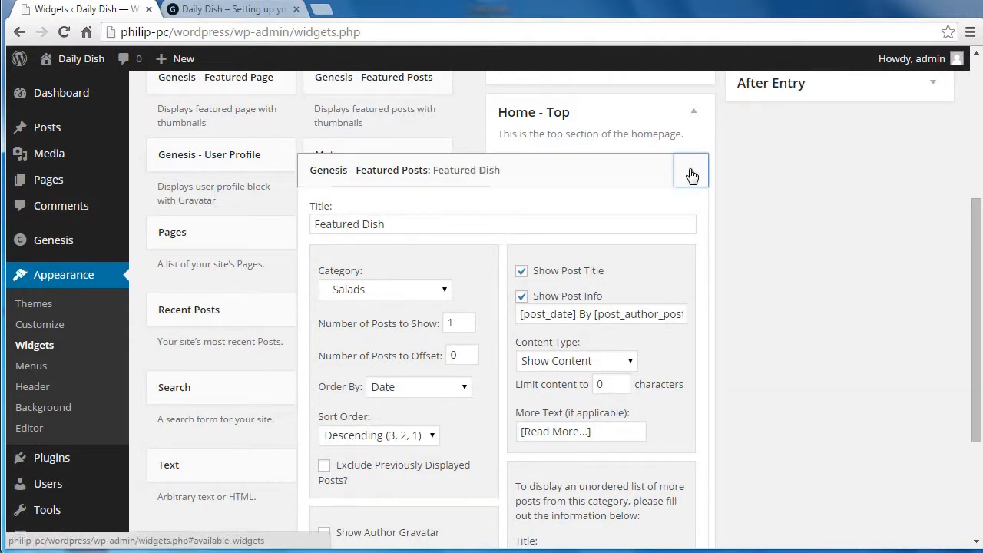
pyautogui.click(690, 170)
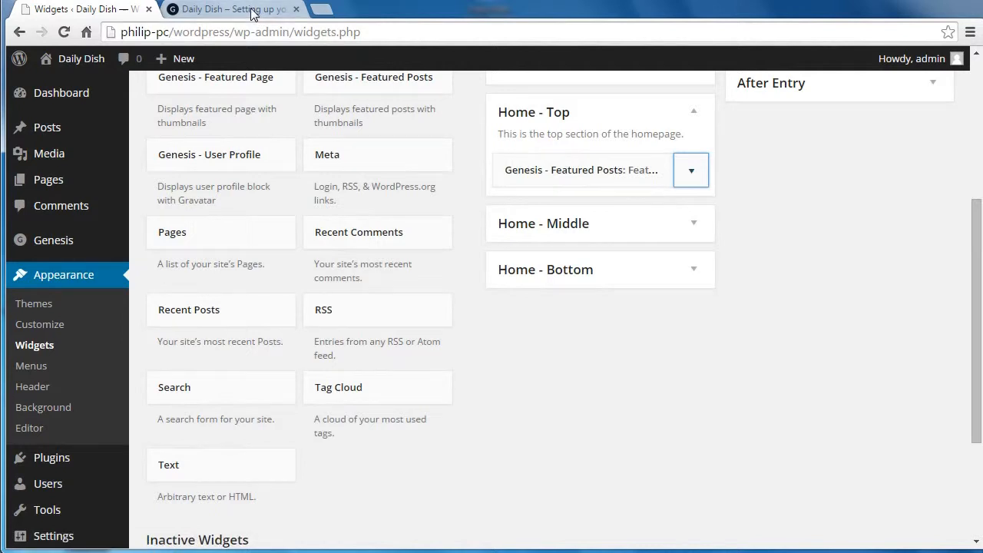
# Scroll the Daily Dish front page to check the blue-car salad post and its Read More link.
pyautogui.click(230, 9)
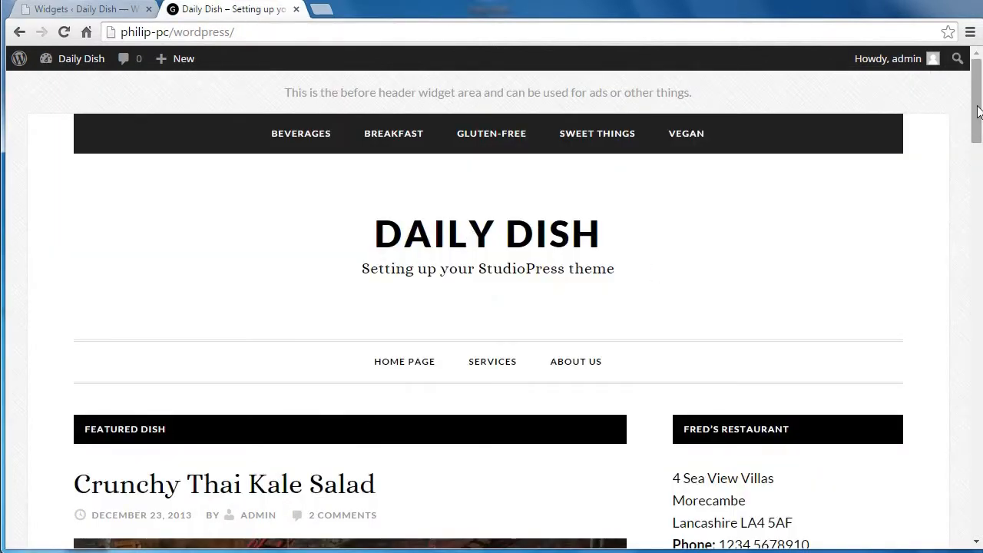
pyautogui.scroll(-3)
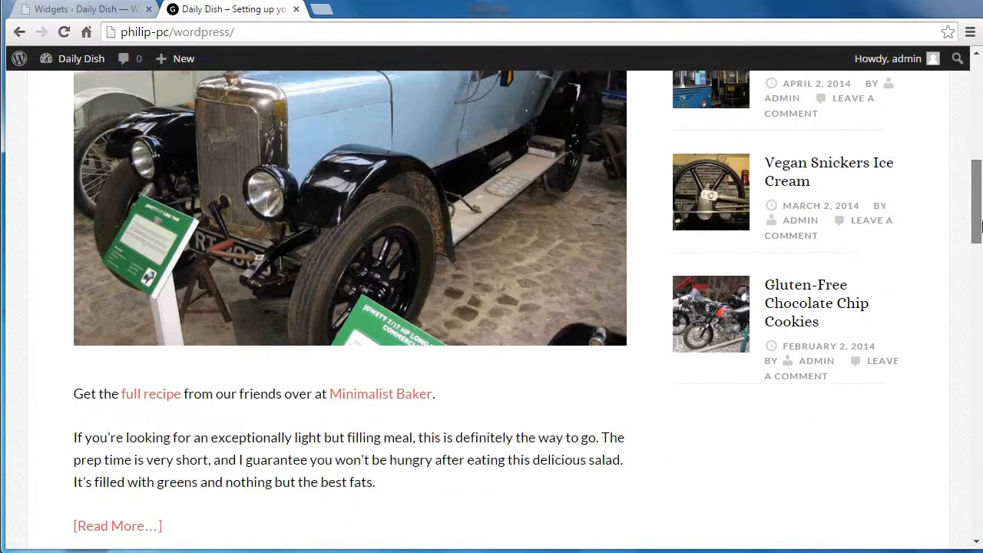
pyautogui.scroll(-3)
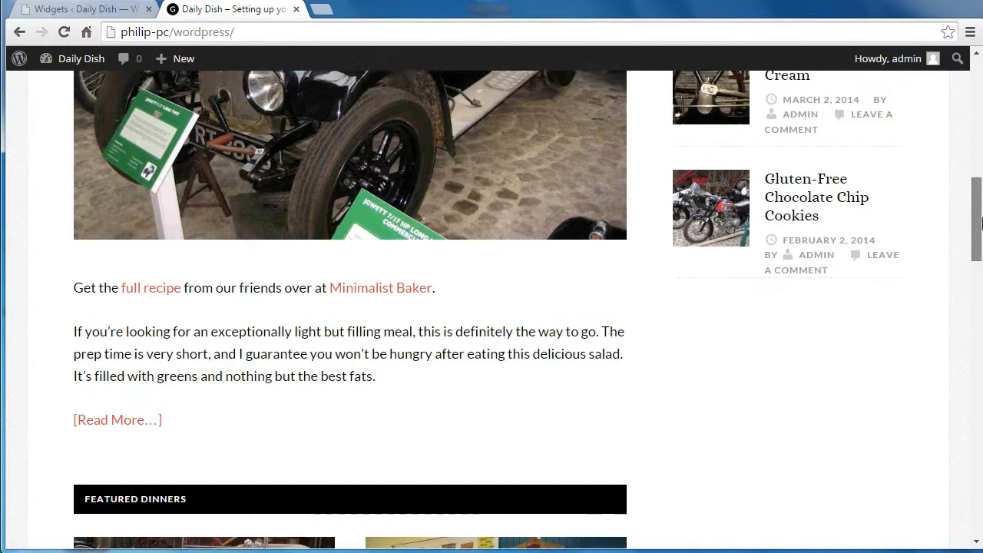
pyautogui.scroll(3)
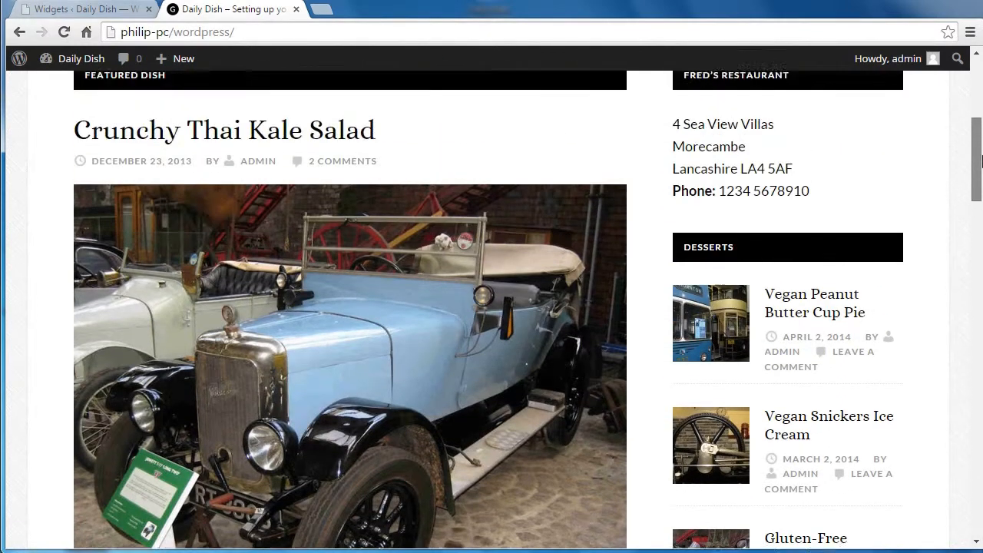
pyautogui.scroll(-3)
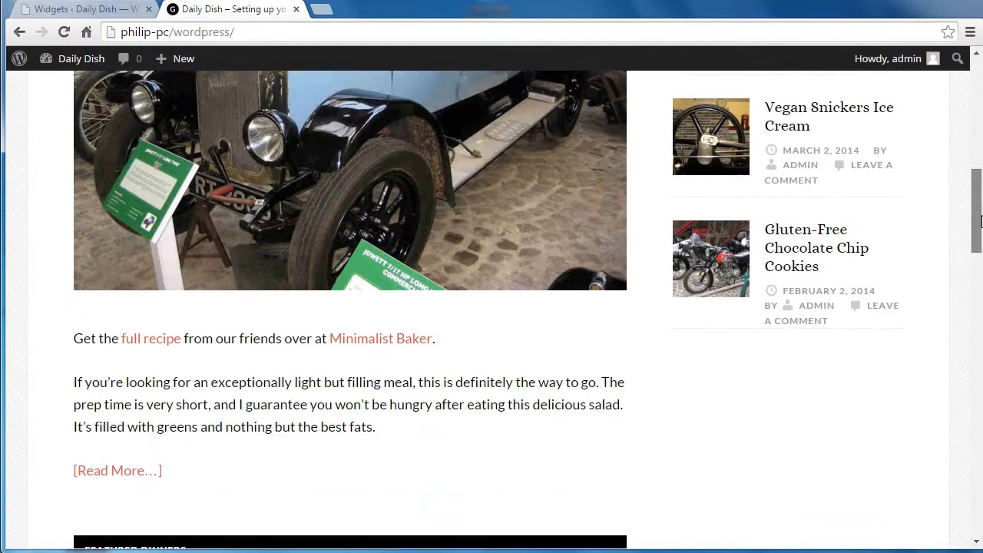
pyautogui.scroll(-3)
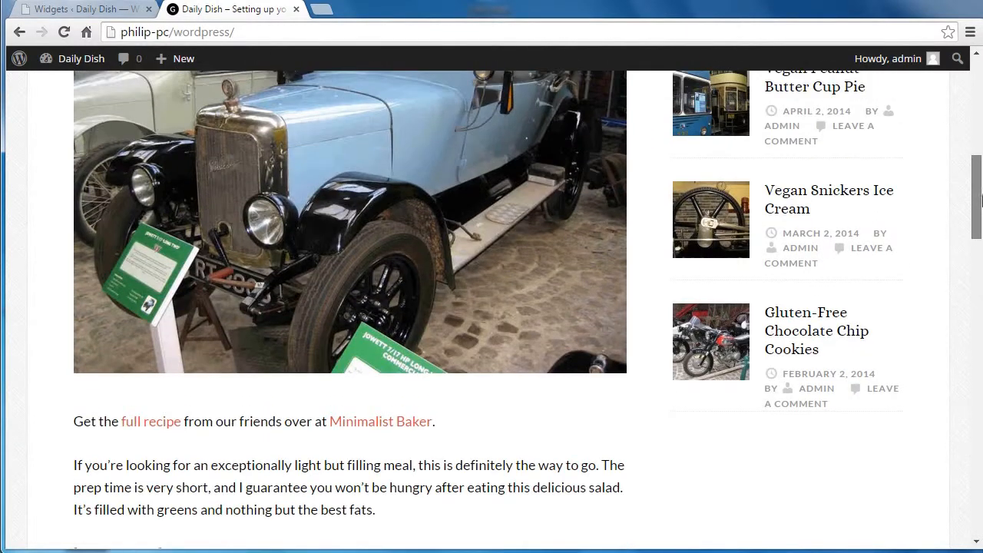
pyautogui.scroll(3)
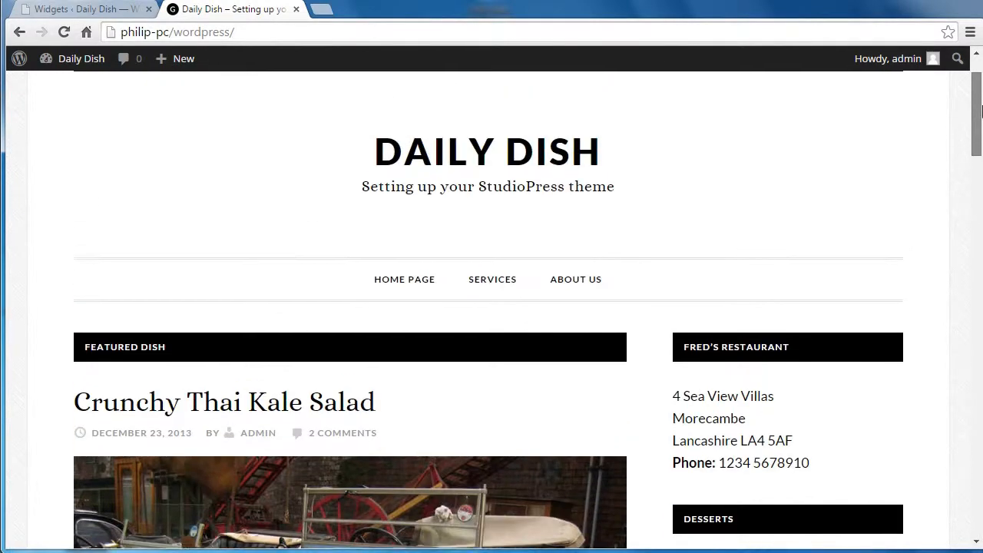